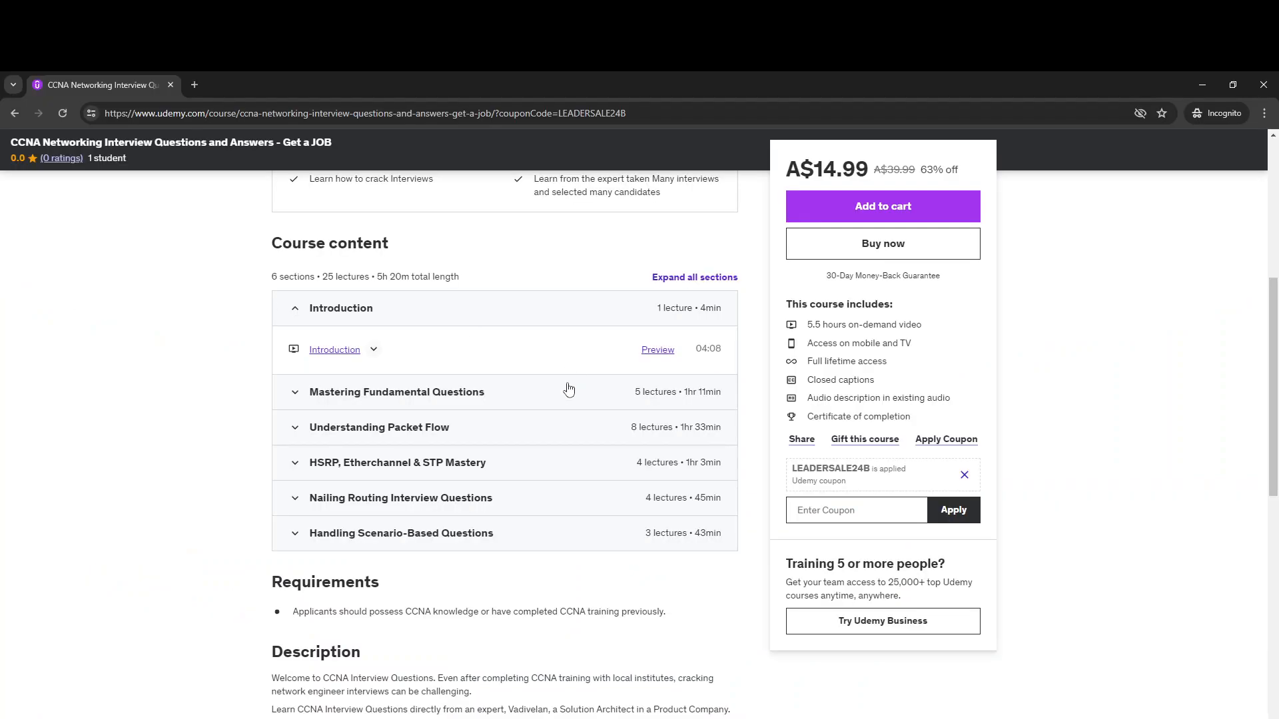
mouse_move(572, 455)
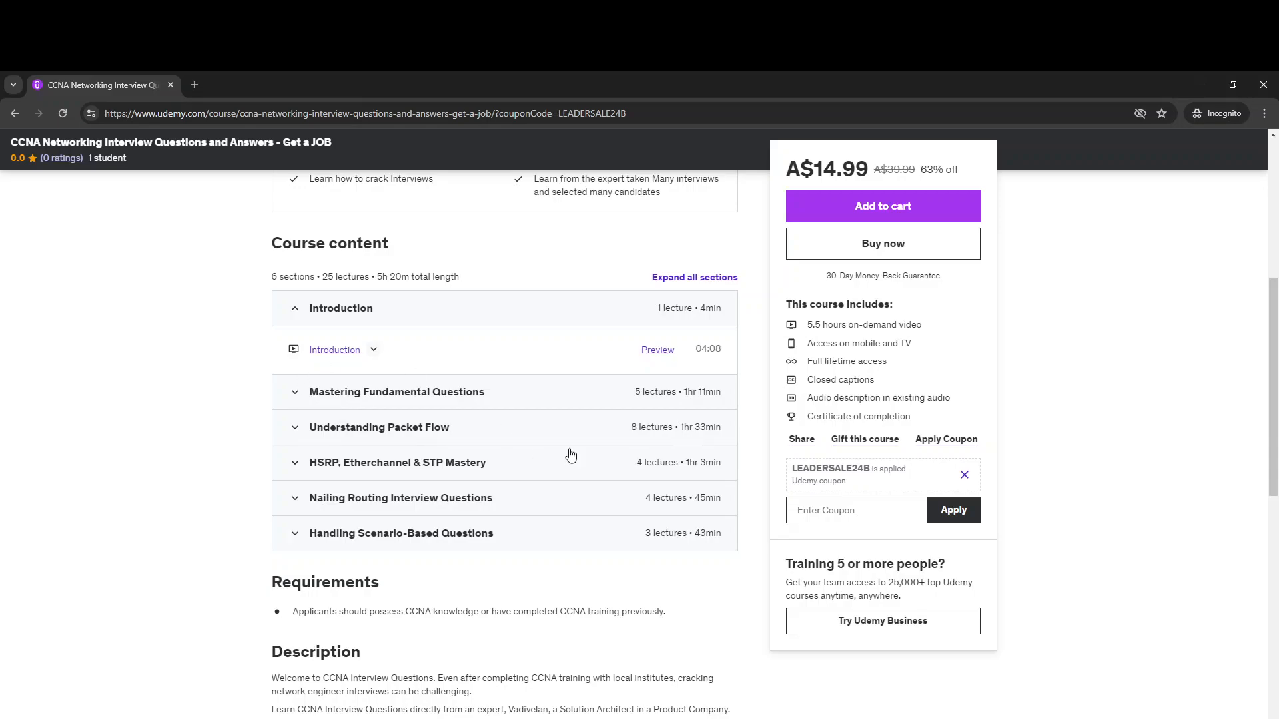
Step: Expand the Mastering Fundamental Questions and Understanding Packet Flow sections to list their lectures
scroll(up, 3)
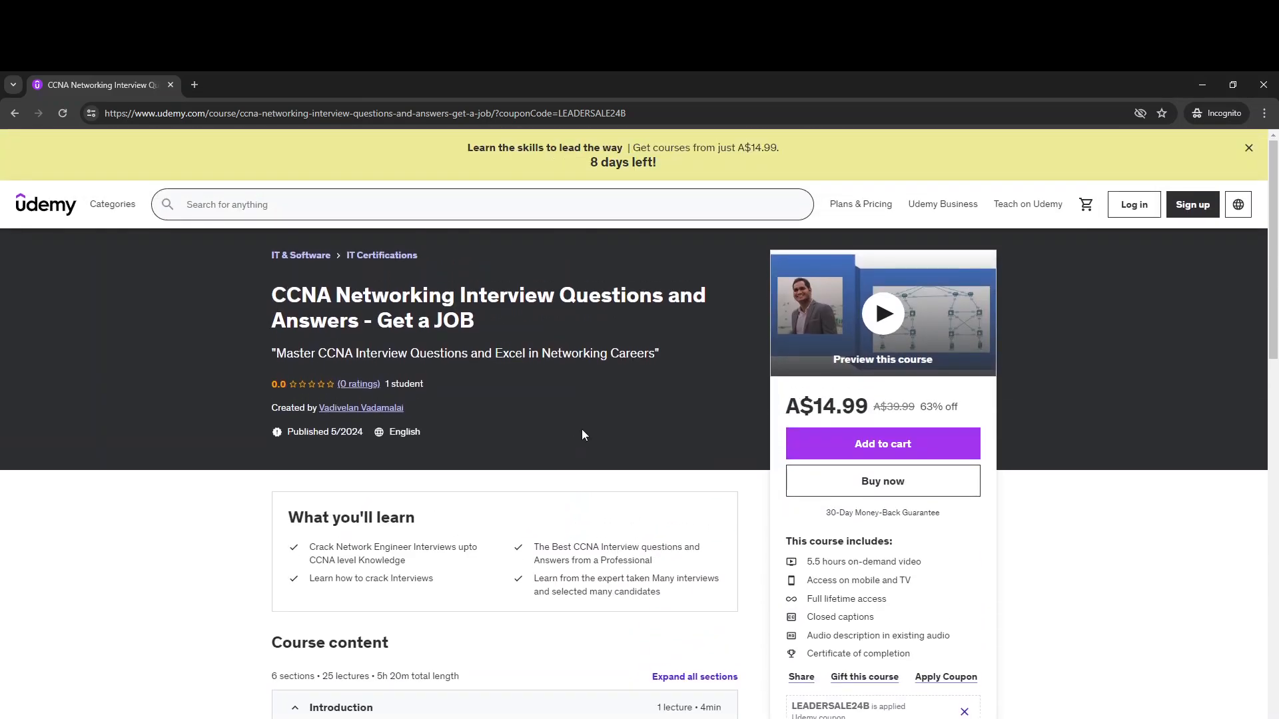
scroll(down, 3)
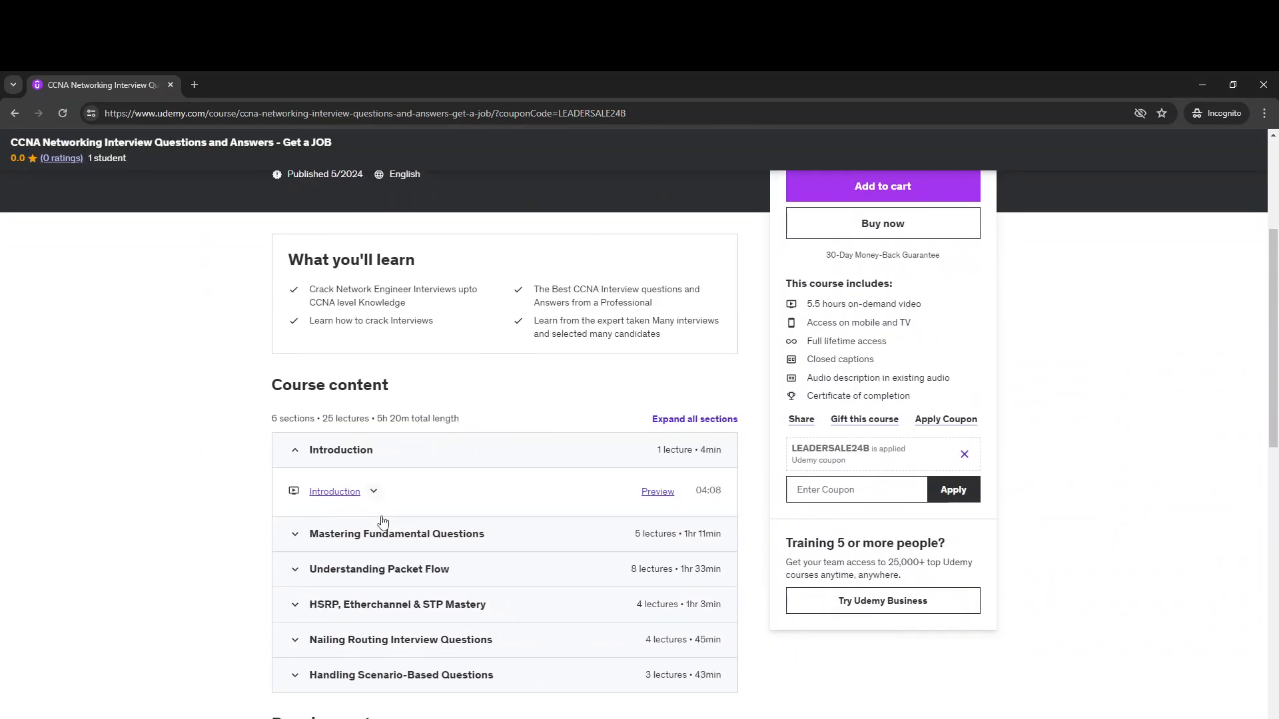
click(397, 533)
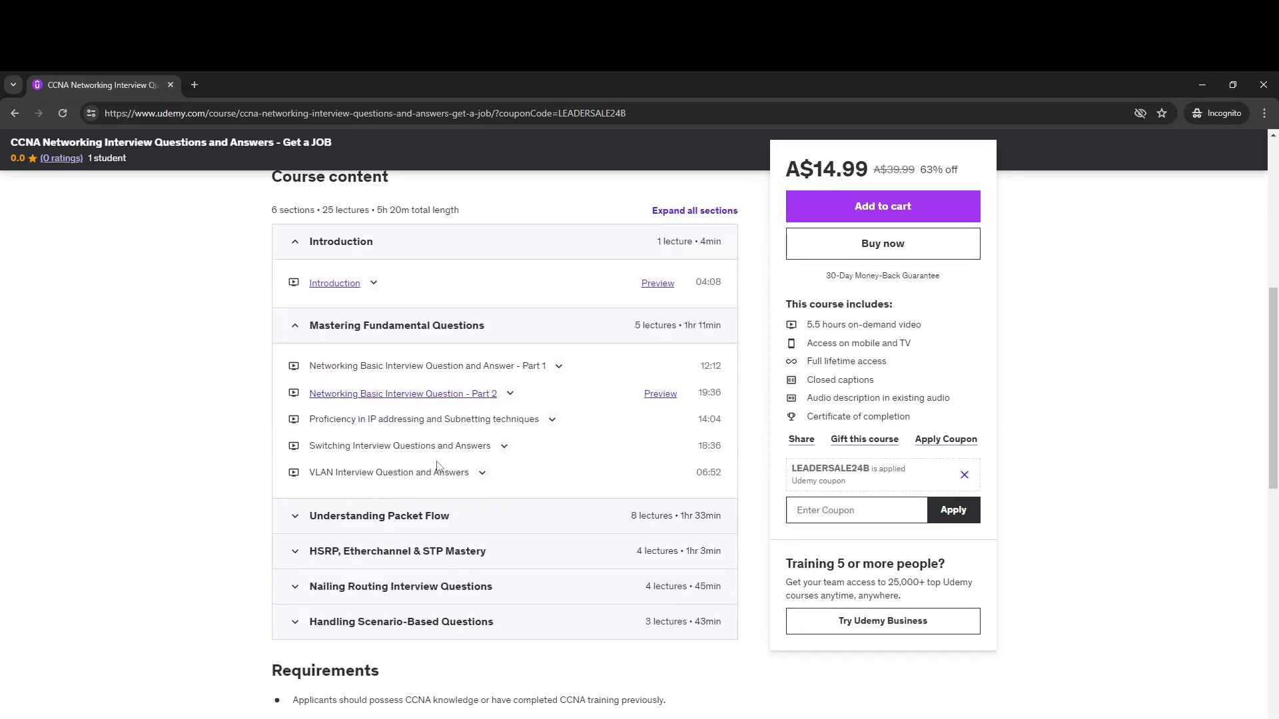
mouse_move(337, 499)
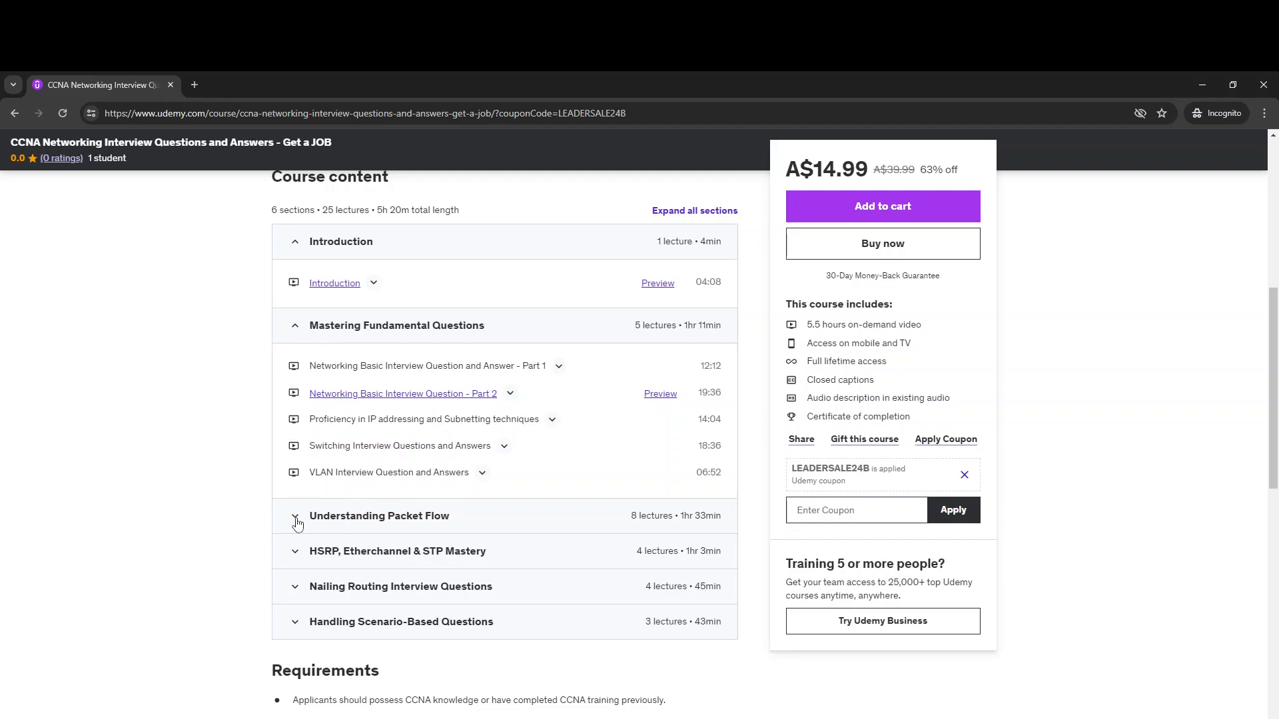
click(295, 523)
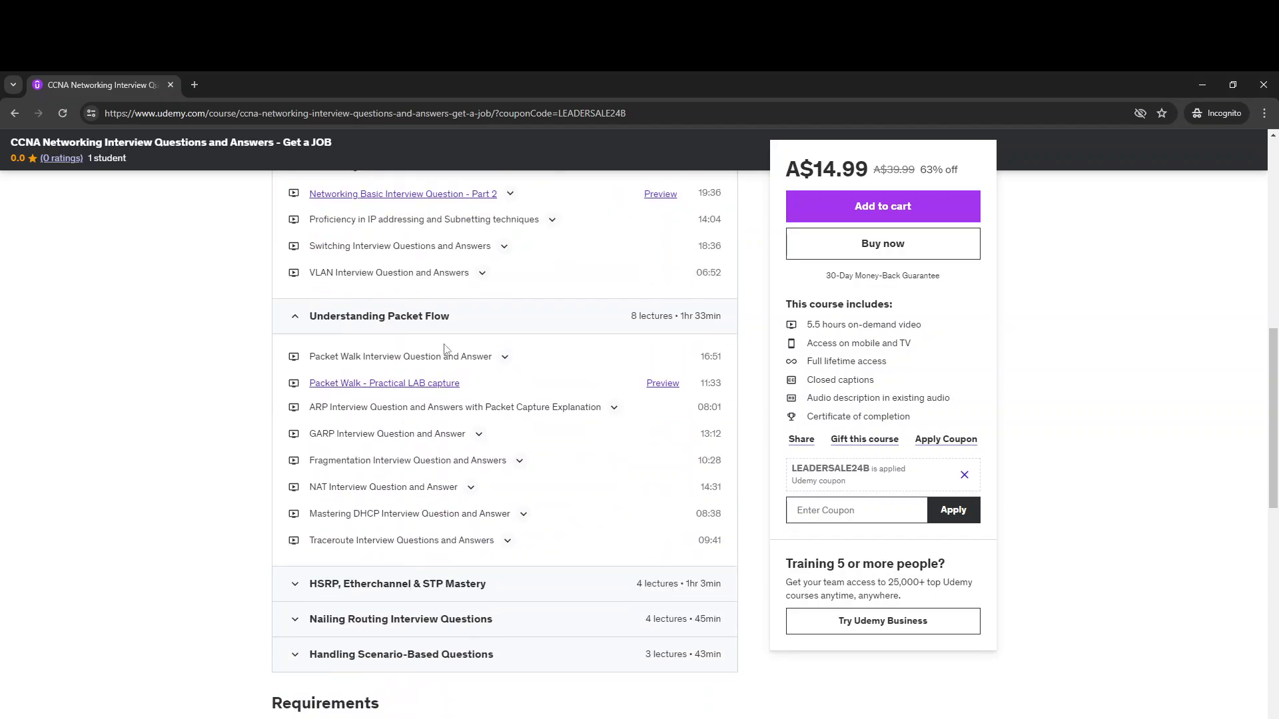
mouse_move(398, 525)
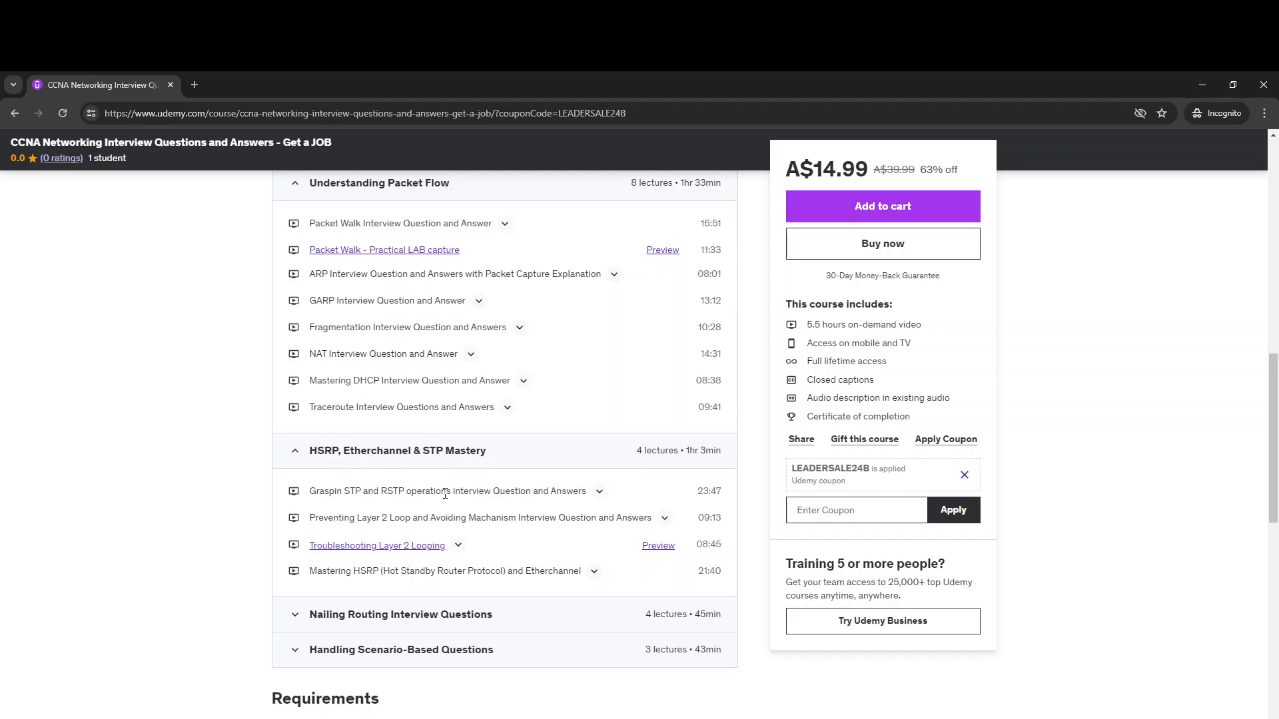
Step: Scroll down through the curriculum to the remaining routing and scenario-based sections
scroll(down, 3)
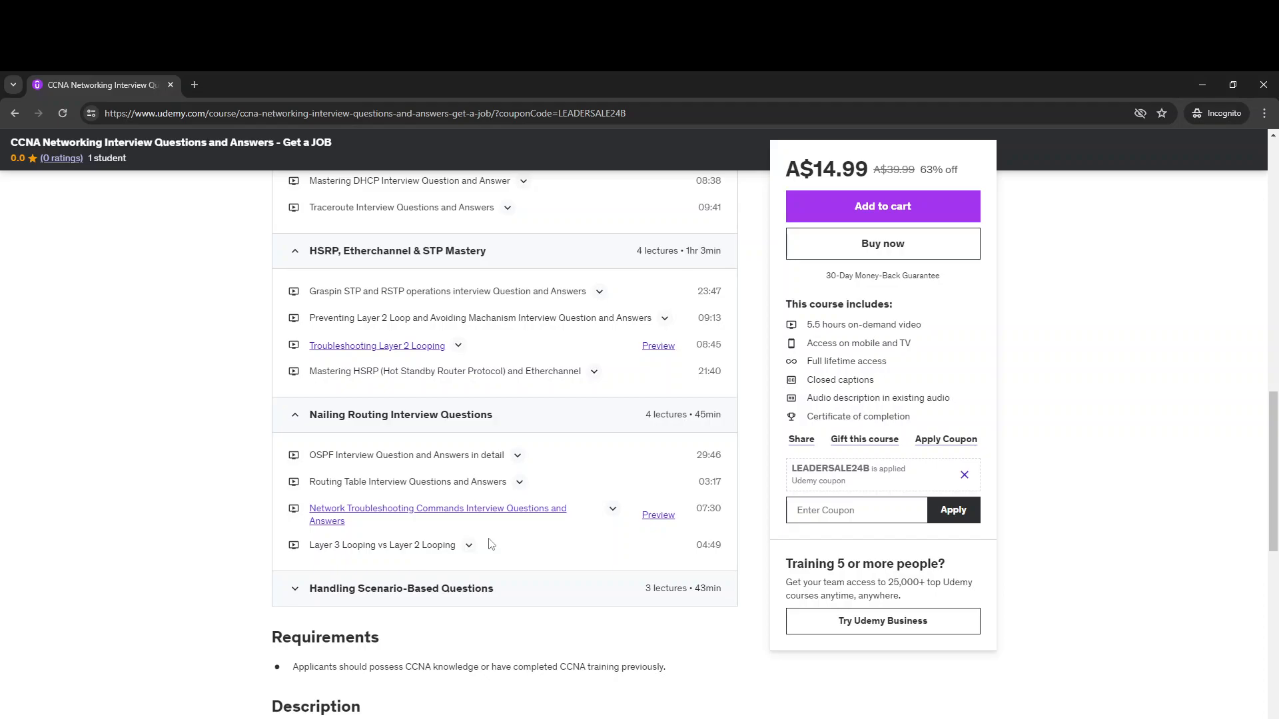
scroll(down, 3)
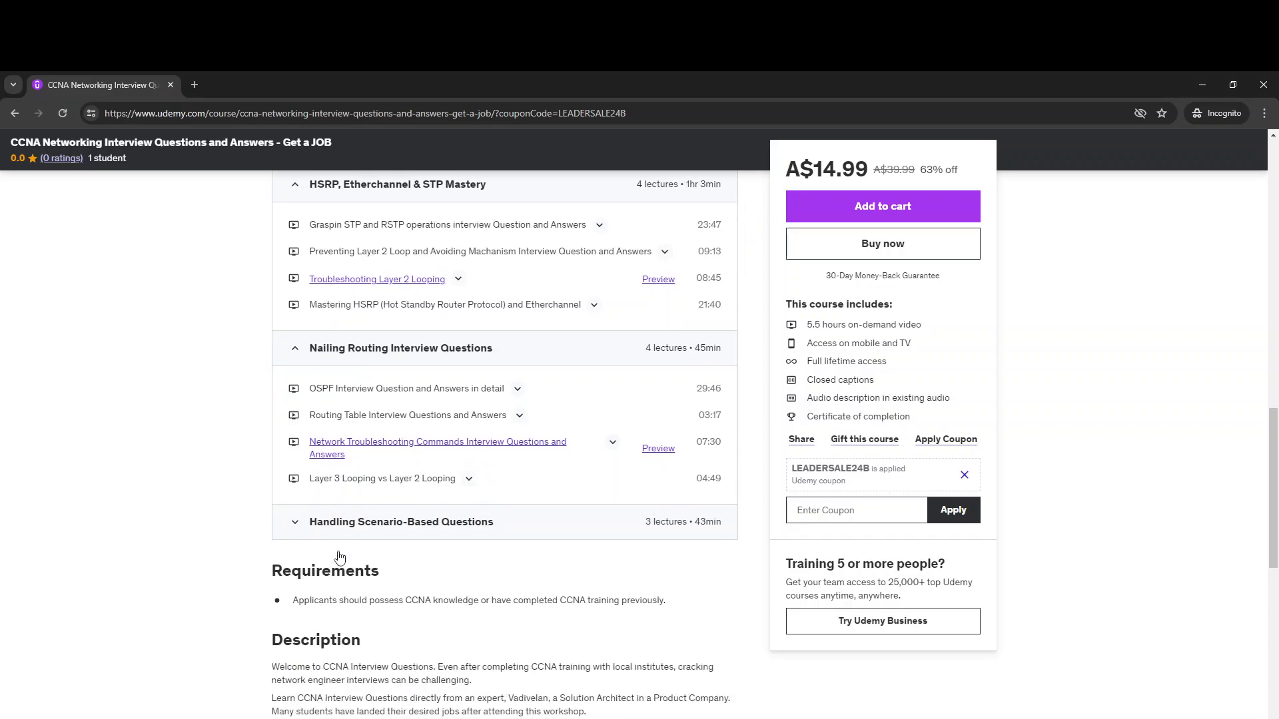
mouse_move(292, 529)
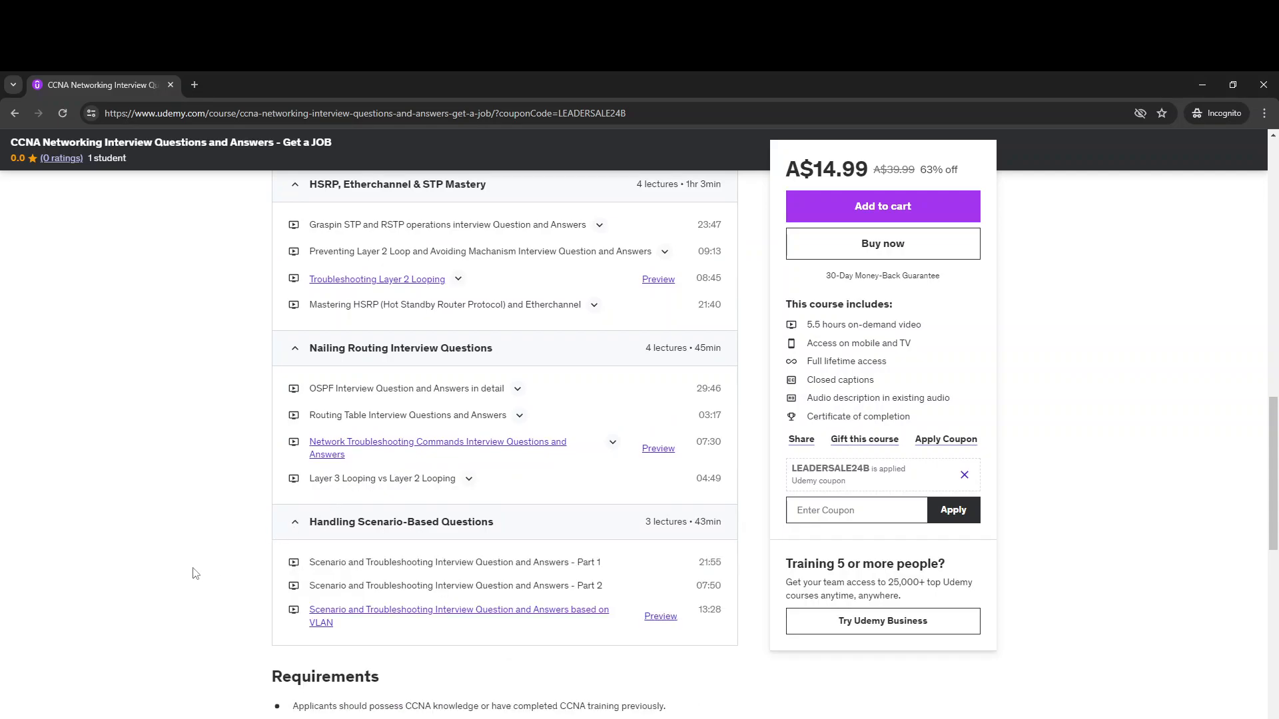
mouse_move(422, 569)
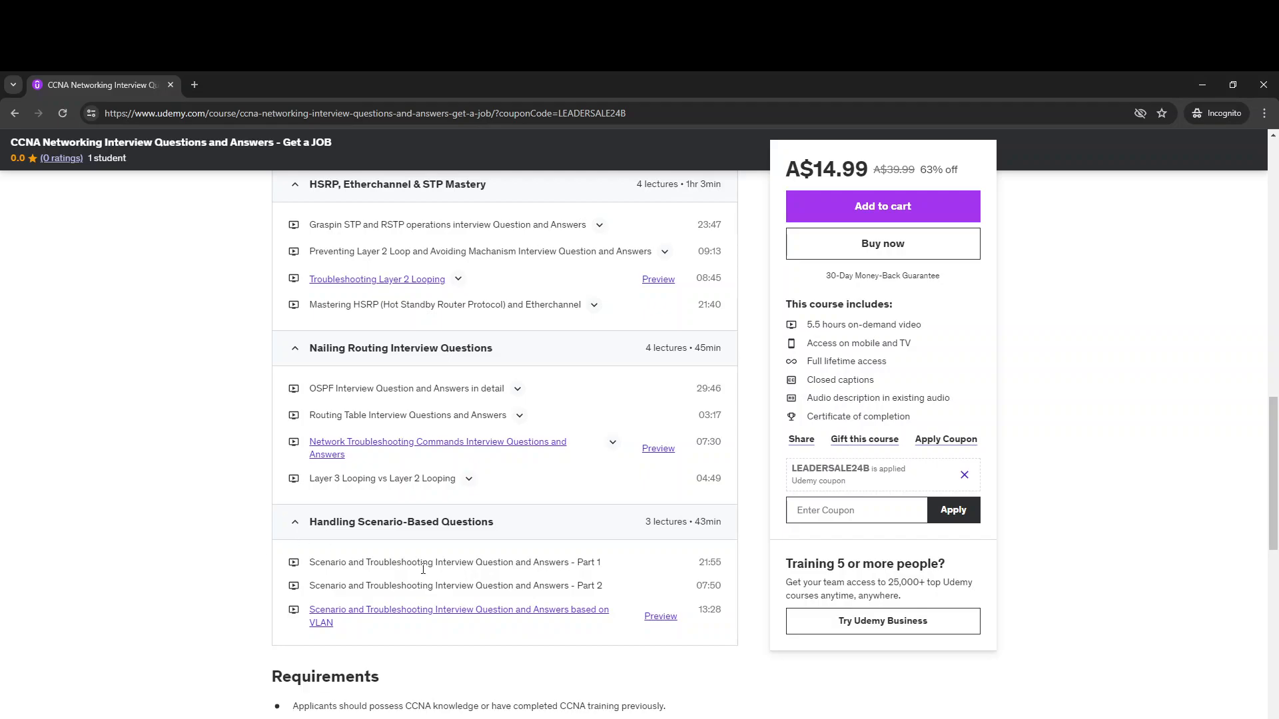
mouse_move(618, 586)
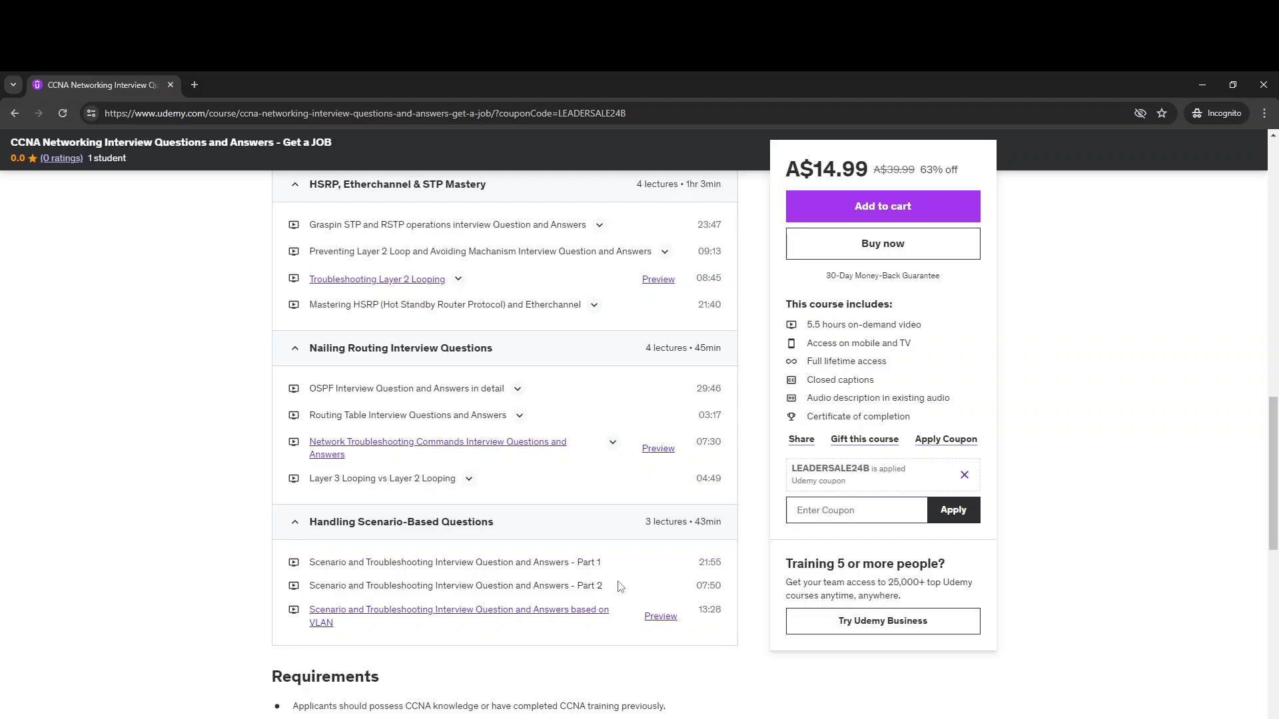
mouse_move(546, 581)
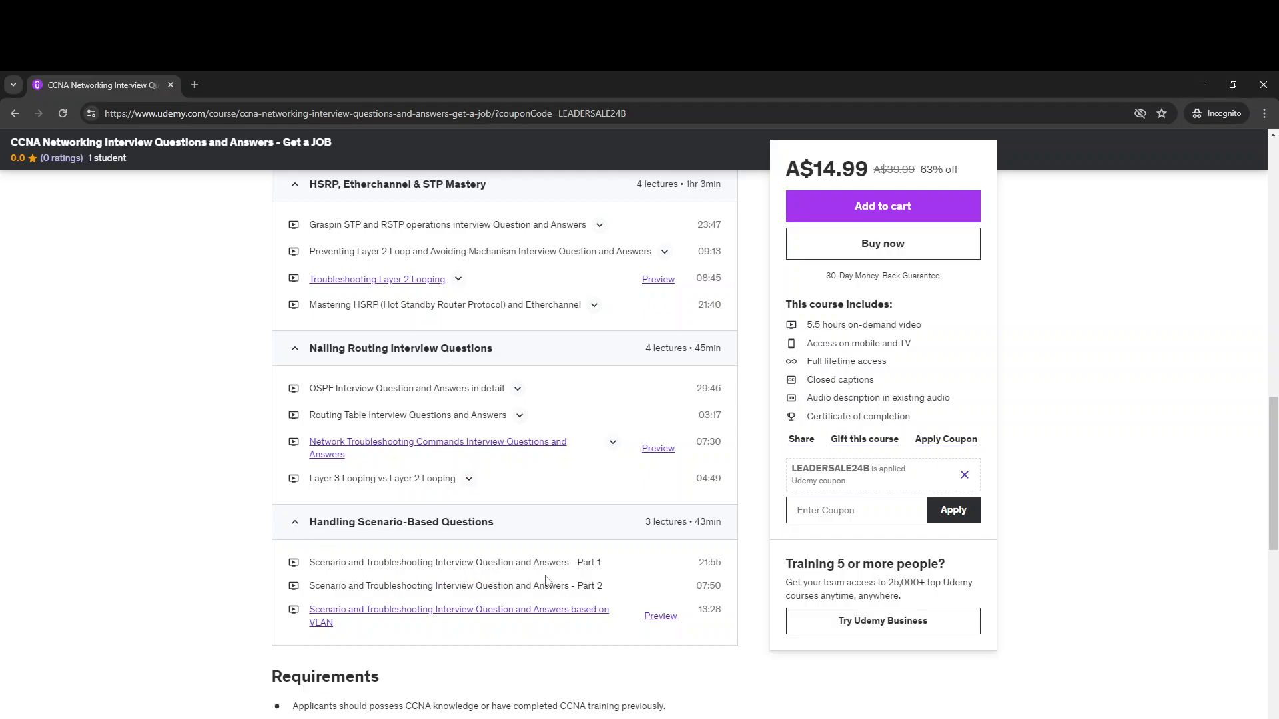
mouse_move(628, 562)
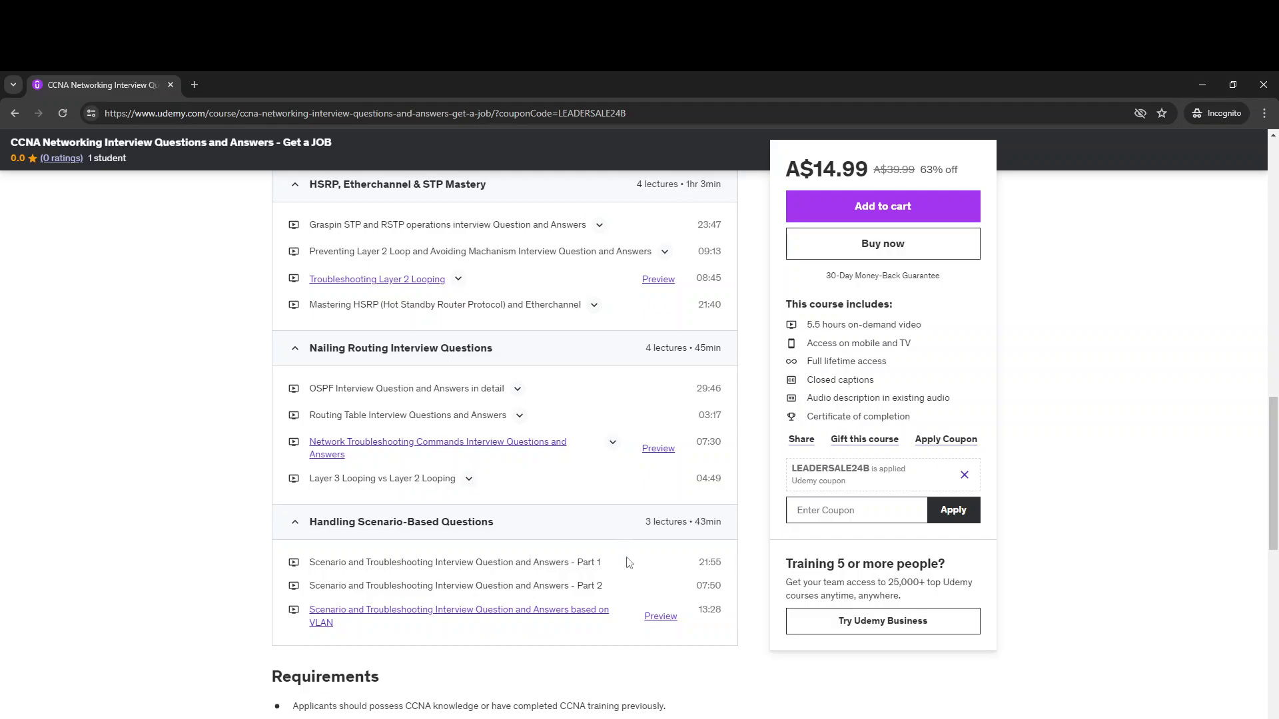
Step: Scroll back up past the expanded curriculum toward the course title and price
scroll(down, 3)
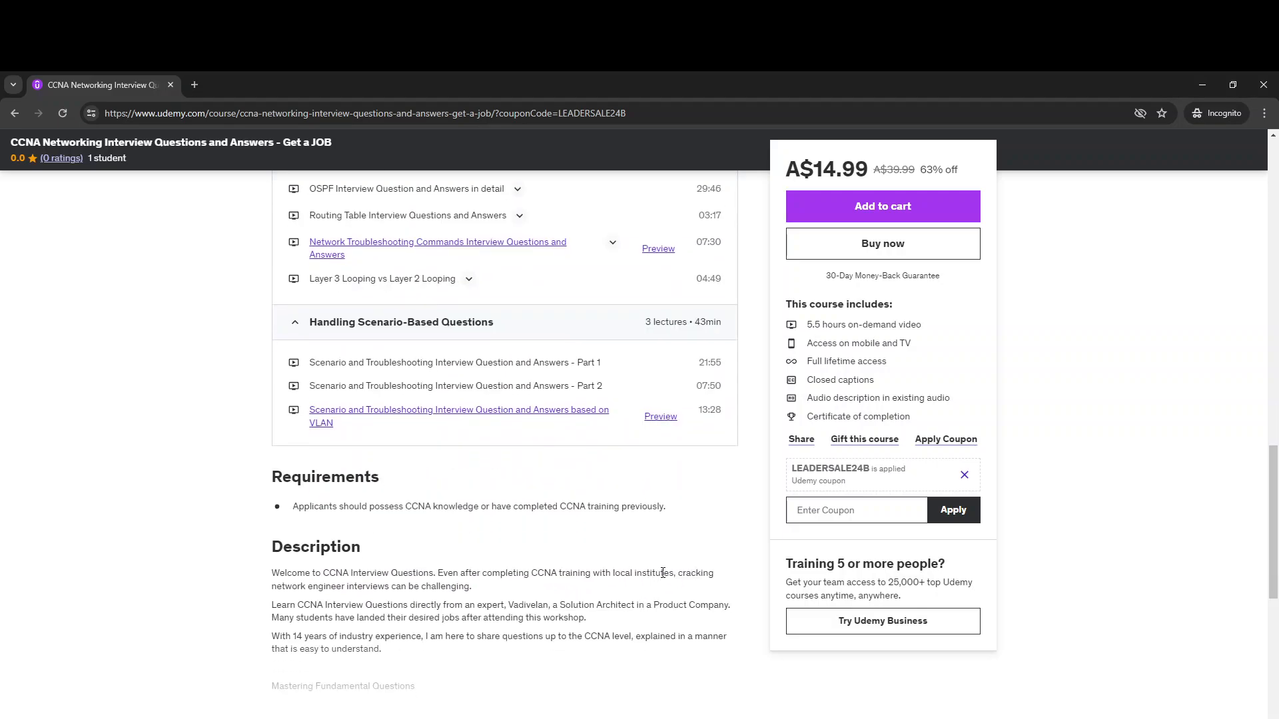
scroll(up, 3)
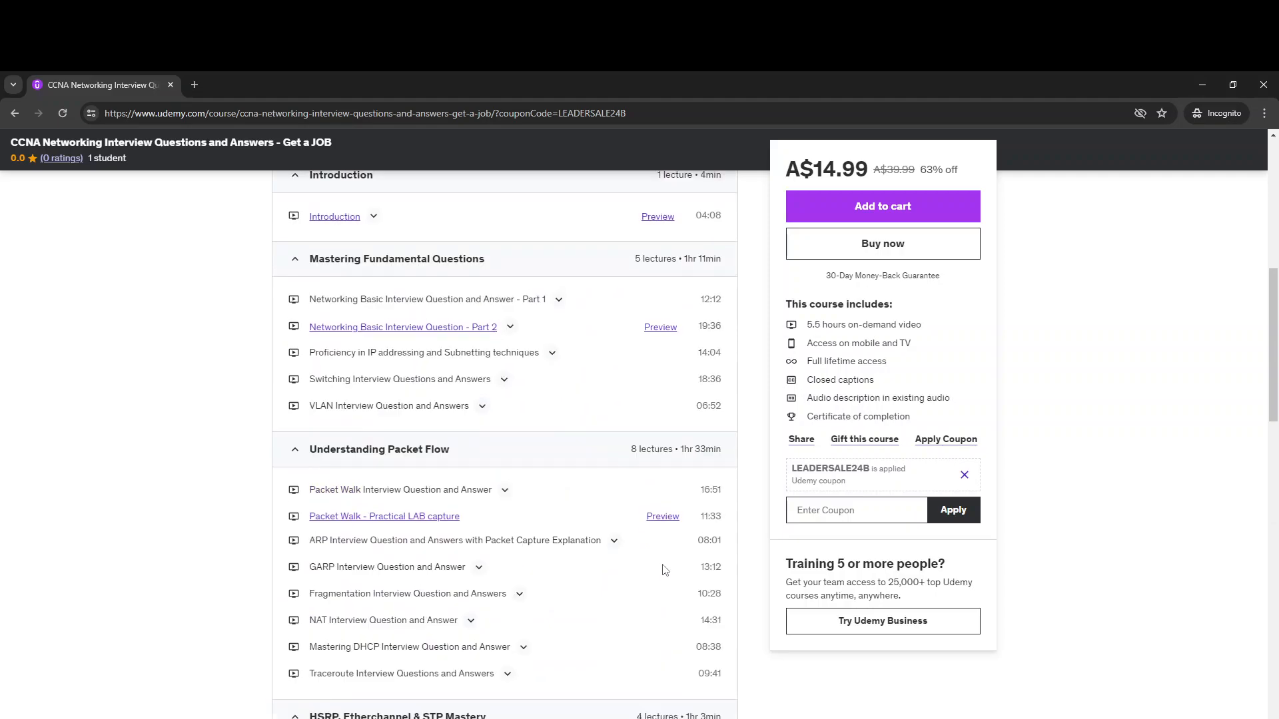
scroll(up, 3)
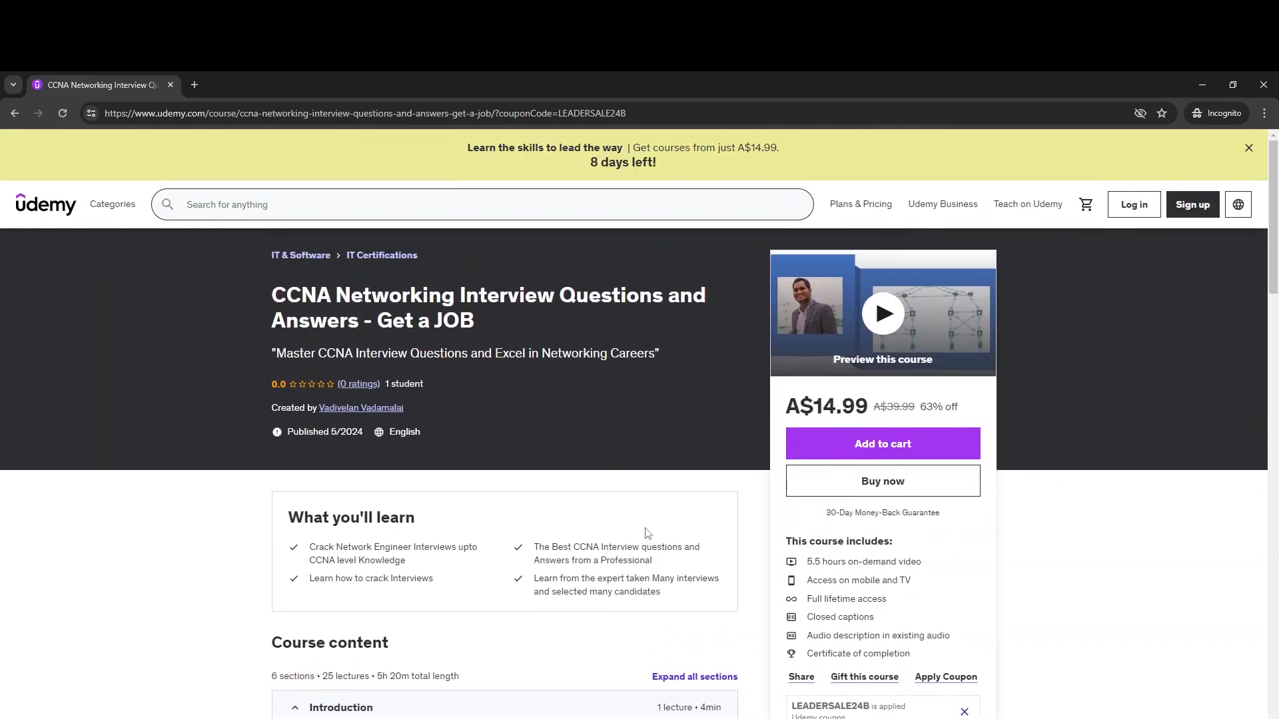
mouse_move(622, 439)
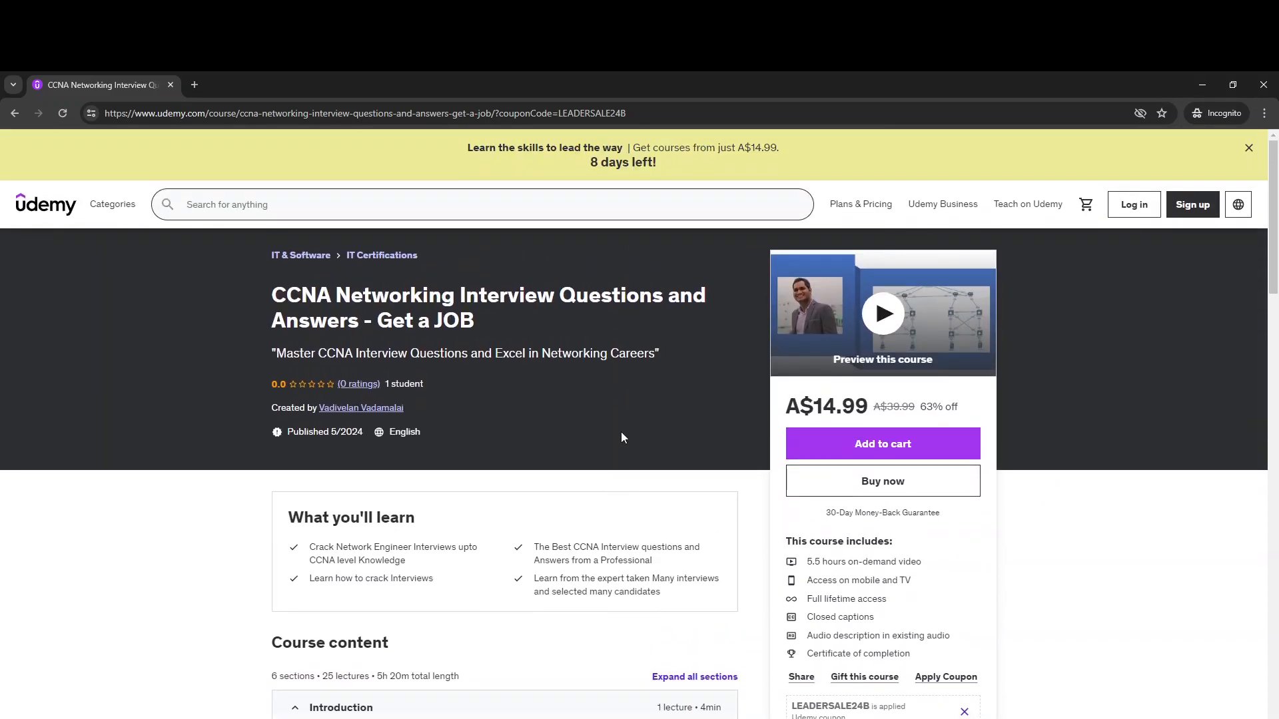
mouse_move(613, 430)
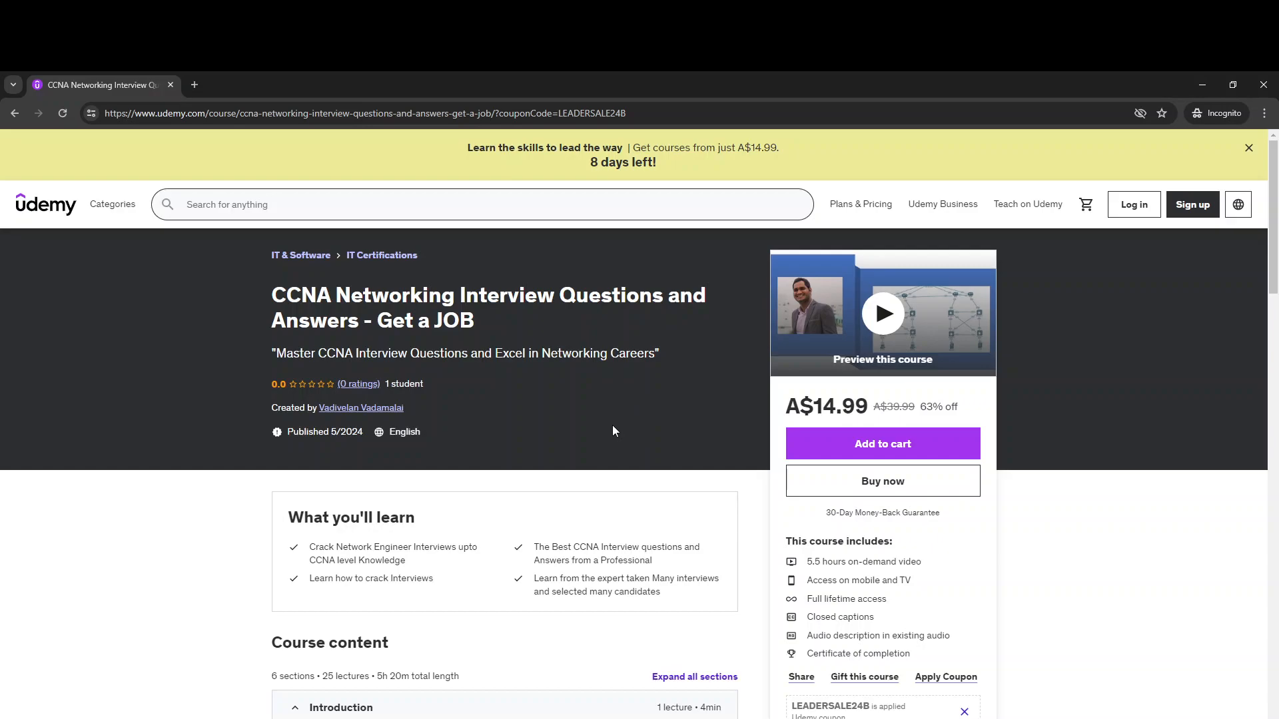
mouse_move(595, 430)
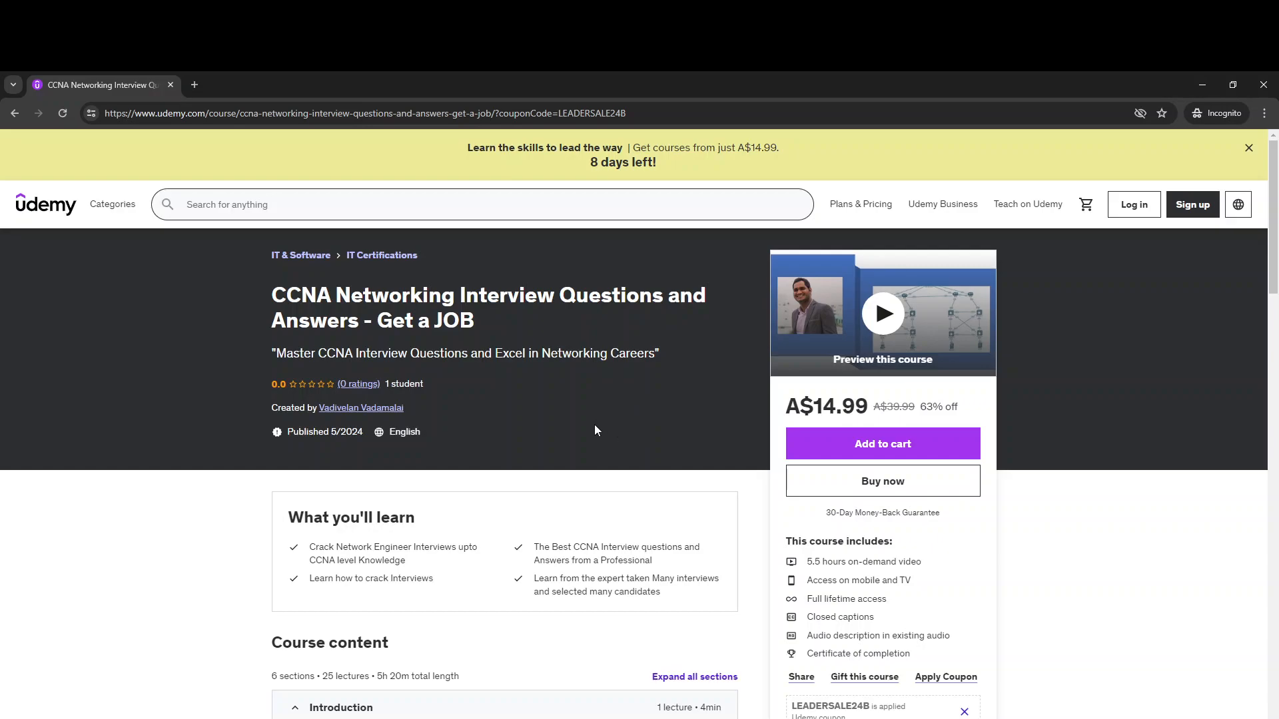
mouse_move(424, 453)
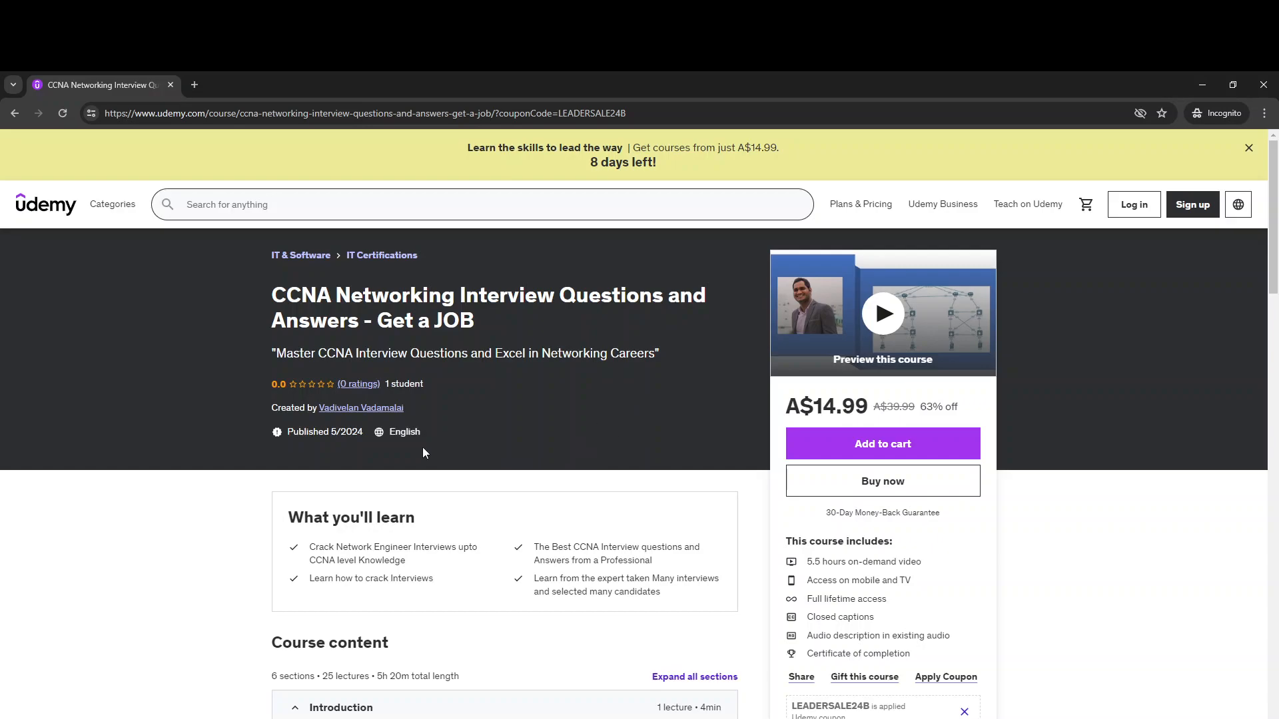